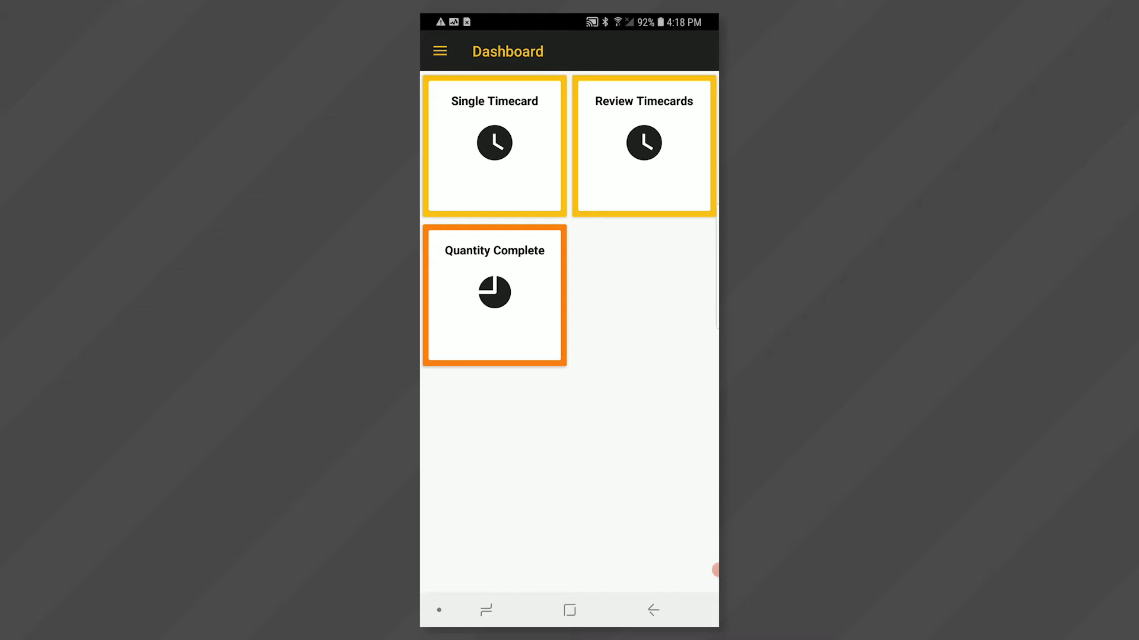
Step: Start a new Single Timecard entry from the Dashboard tile
click(438, 50)
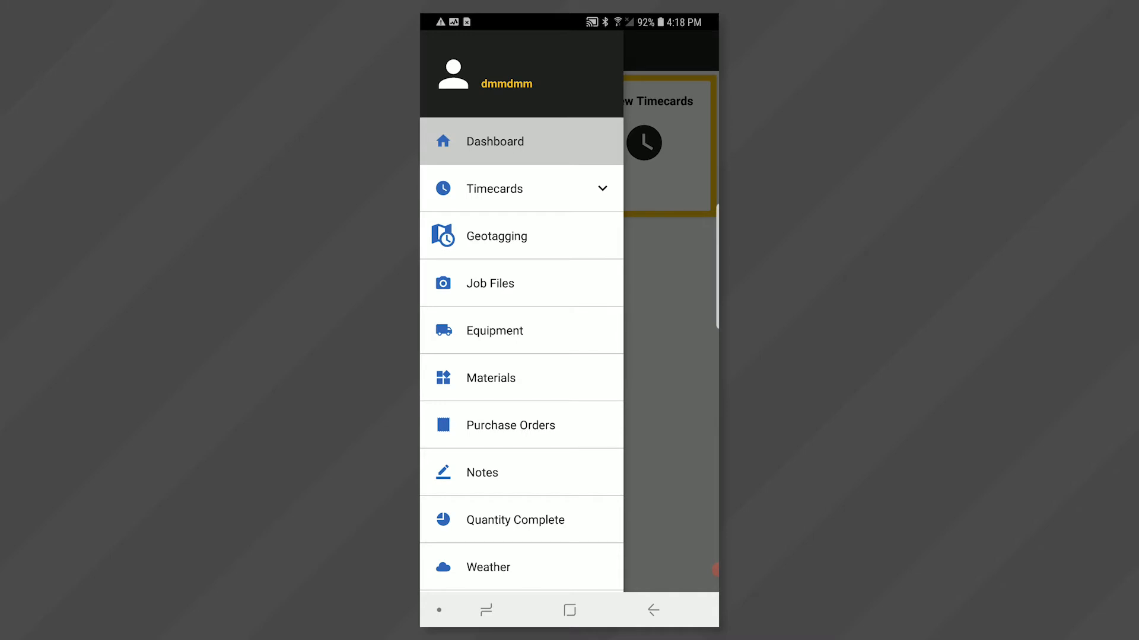
click(521, 188)
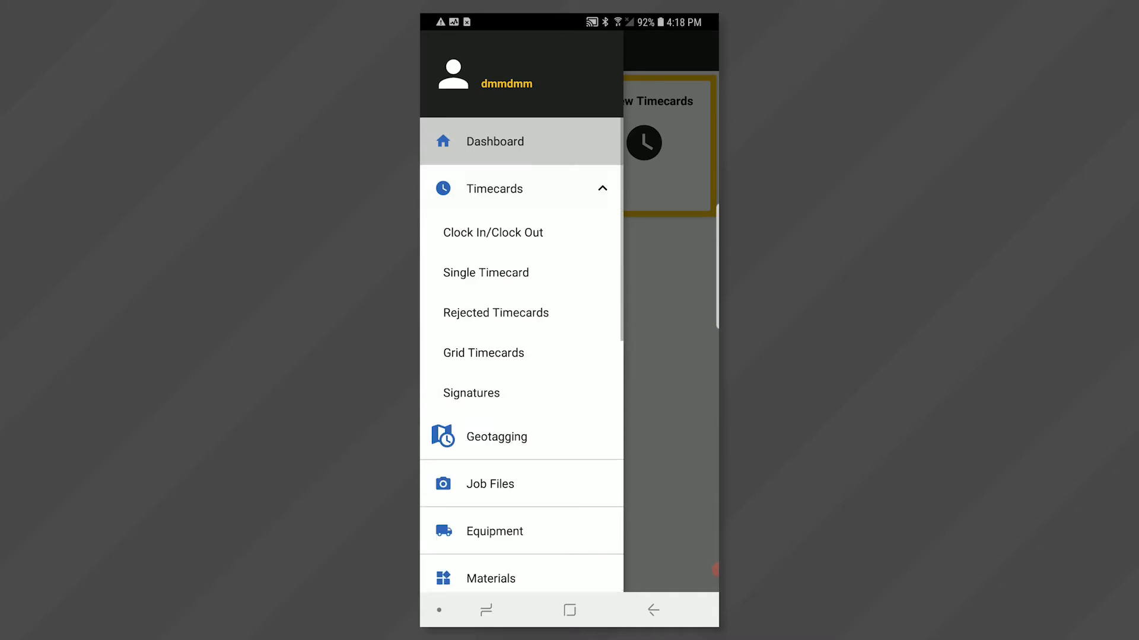
click(487, 273)
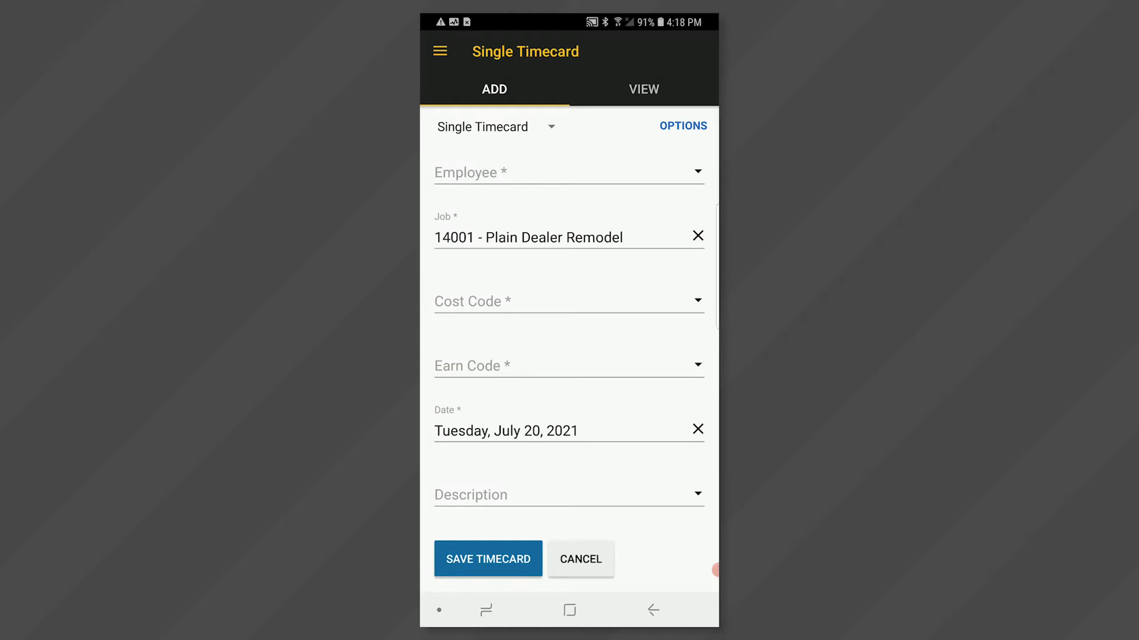
click(439, 51)
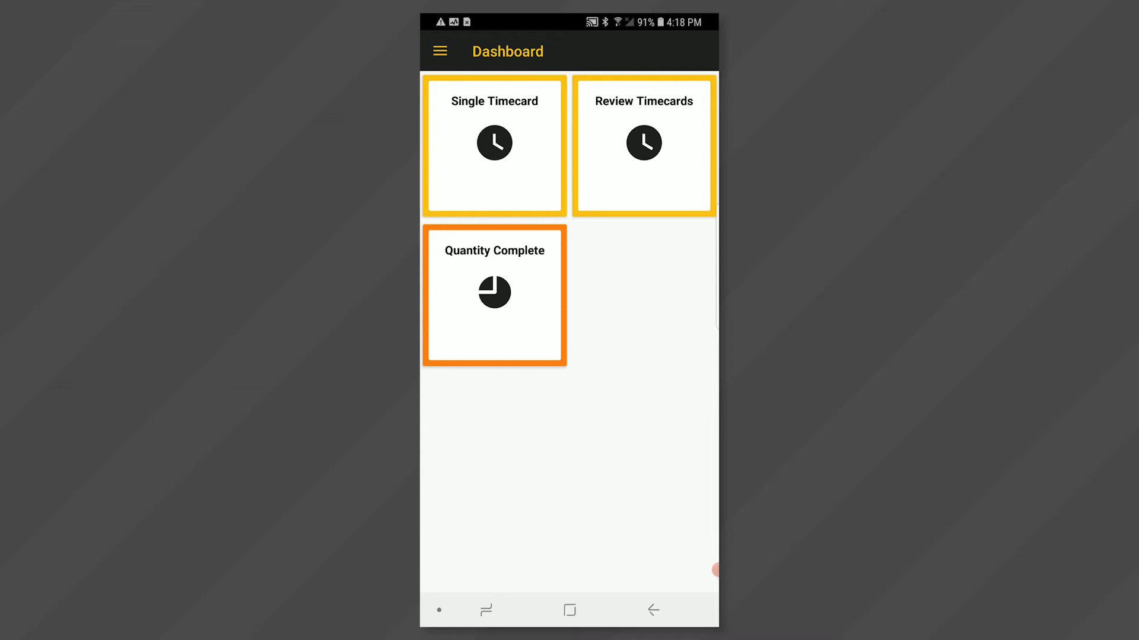
click(494, 143)
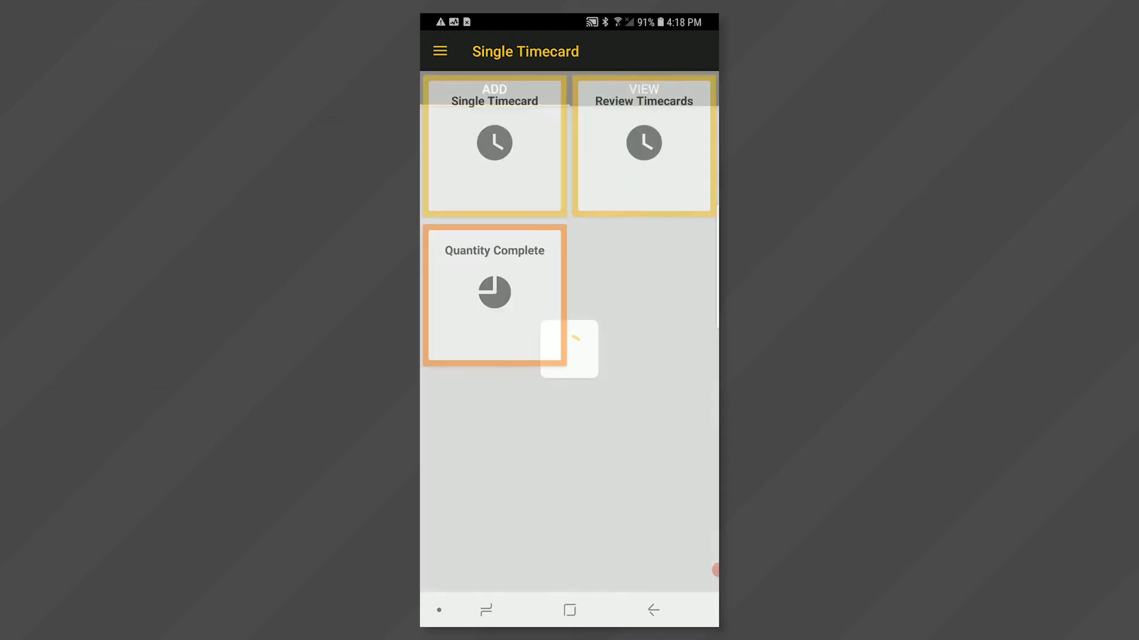
click(494, 142)
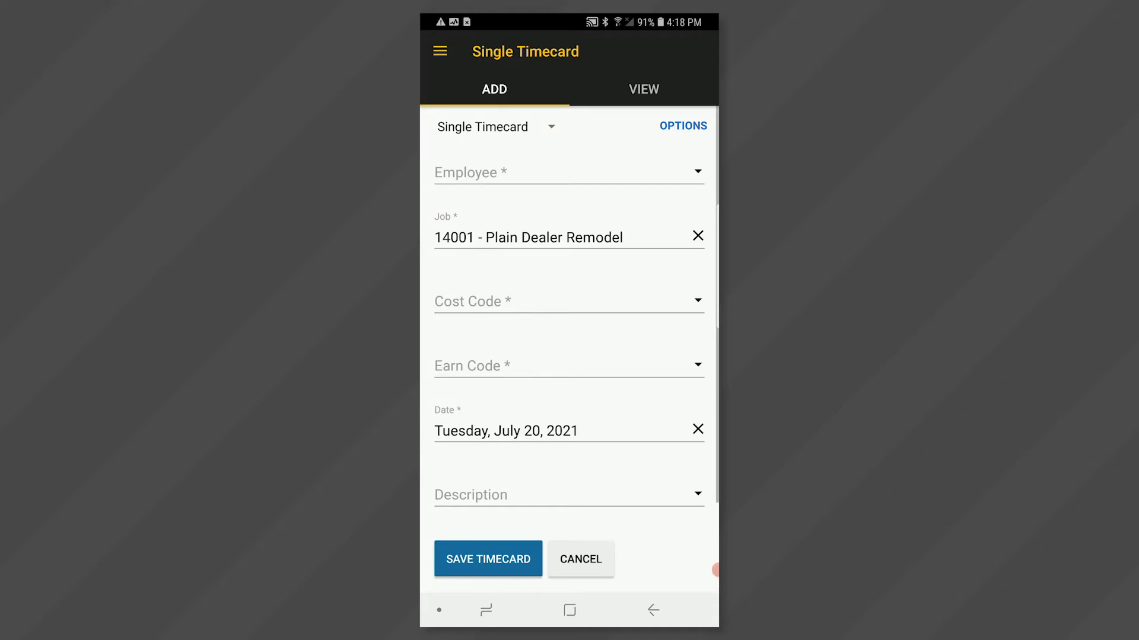
click(567, 173)
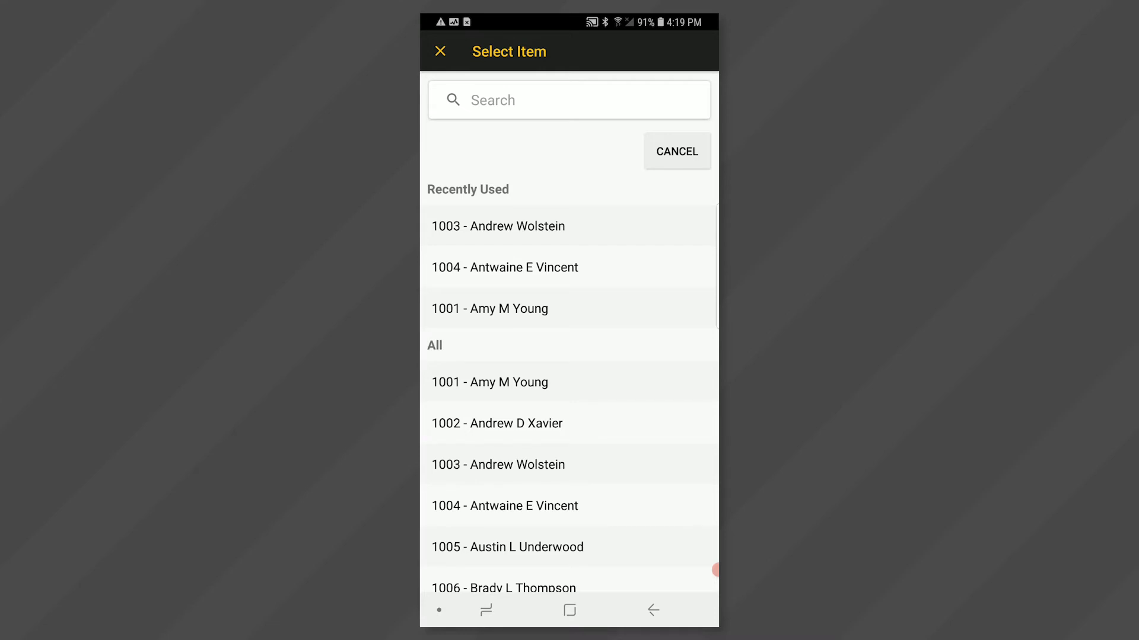
click(489, 382)
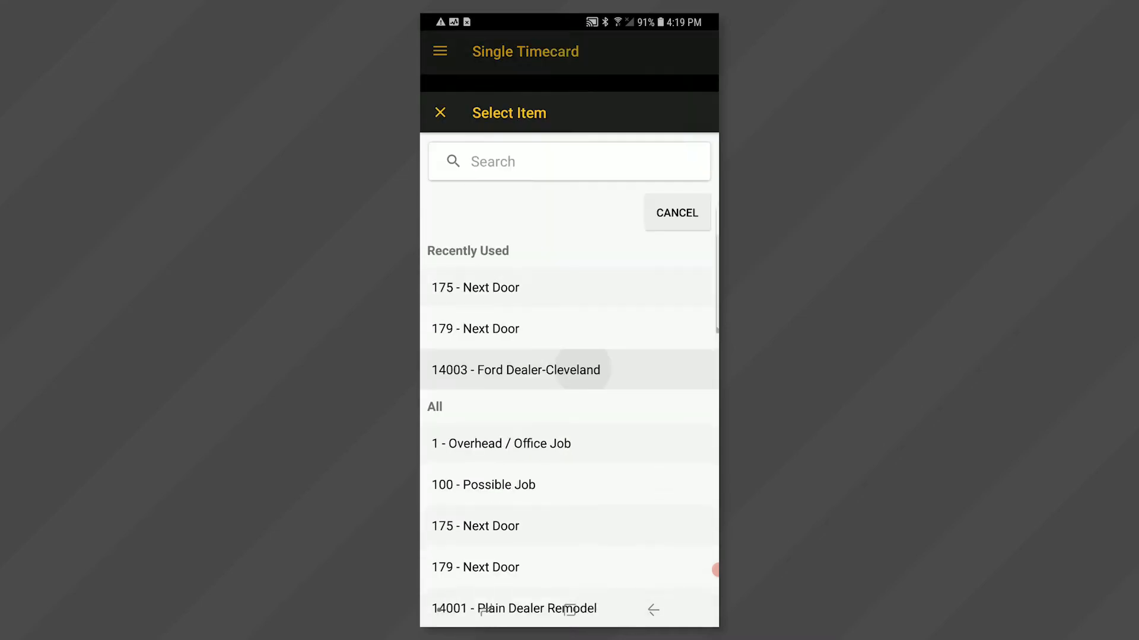
click(514, 370)
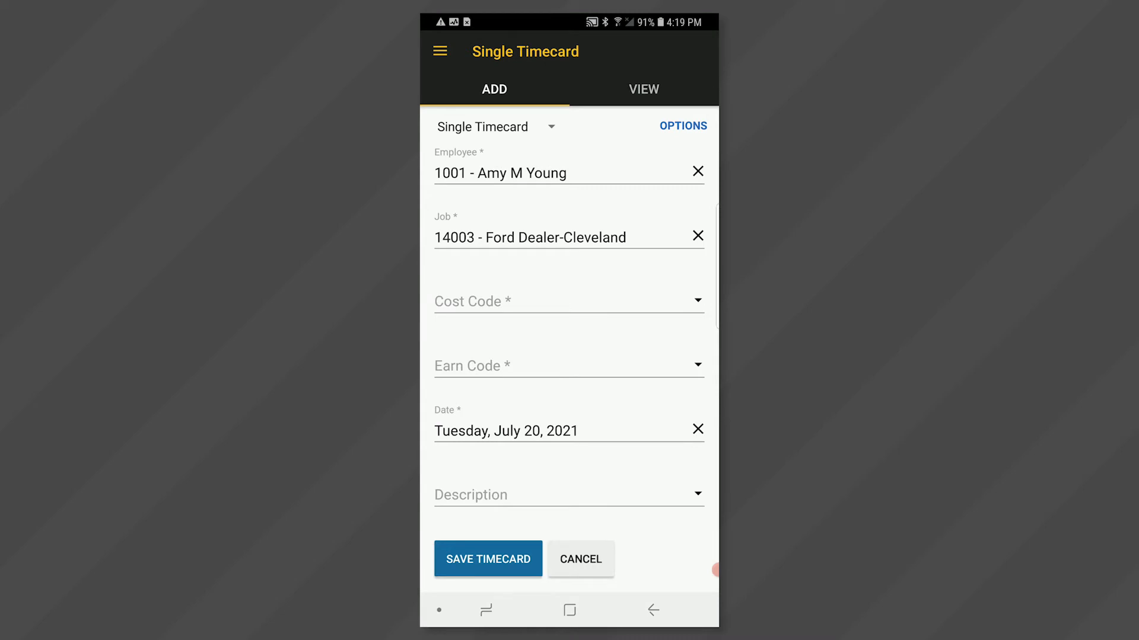
Step: Set cost code 1000 and earn code REG - Regular - straight time
click(568, 301)
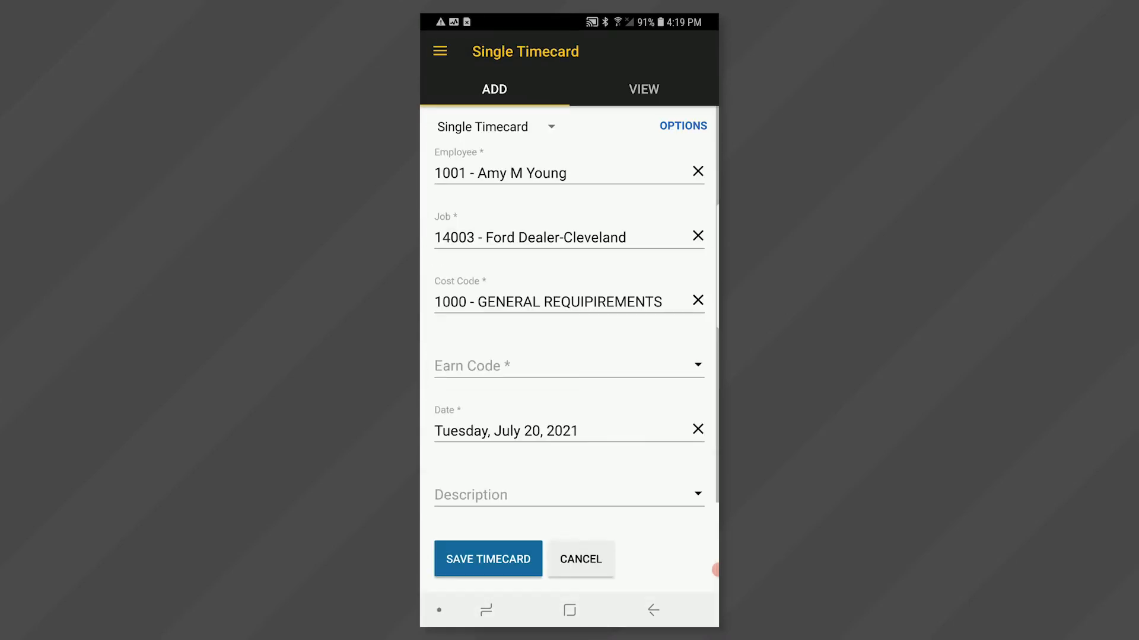
click(568, 365)
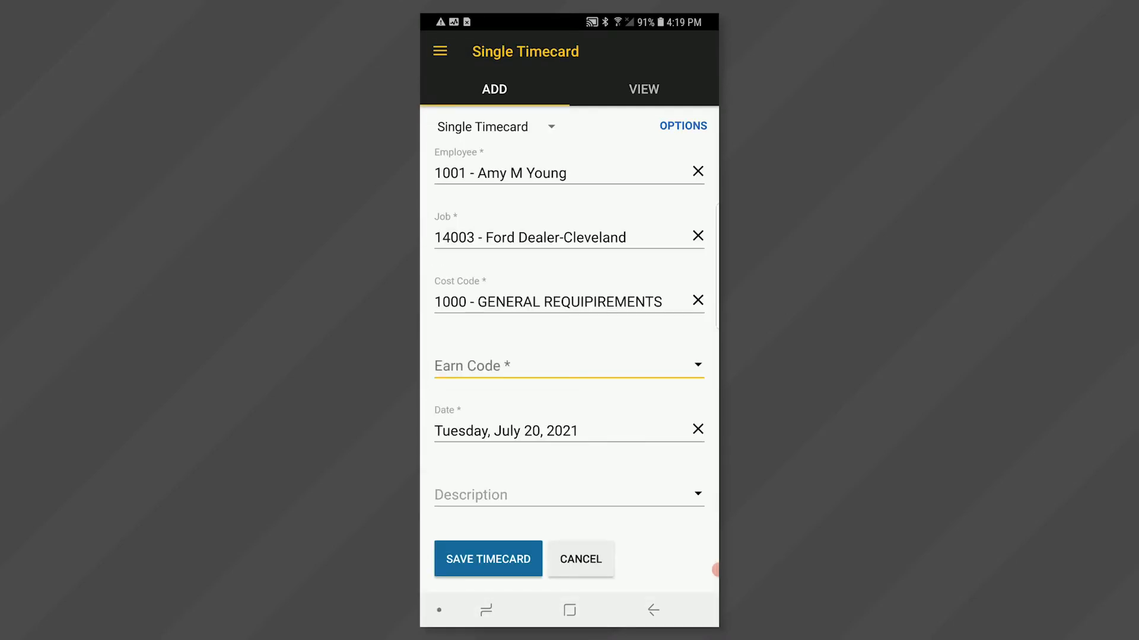
click(568, 365)
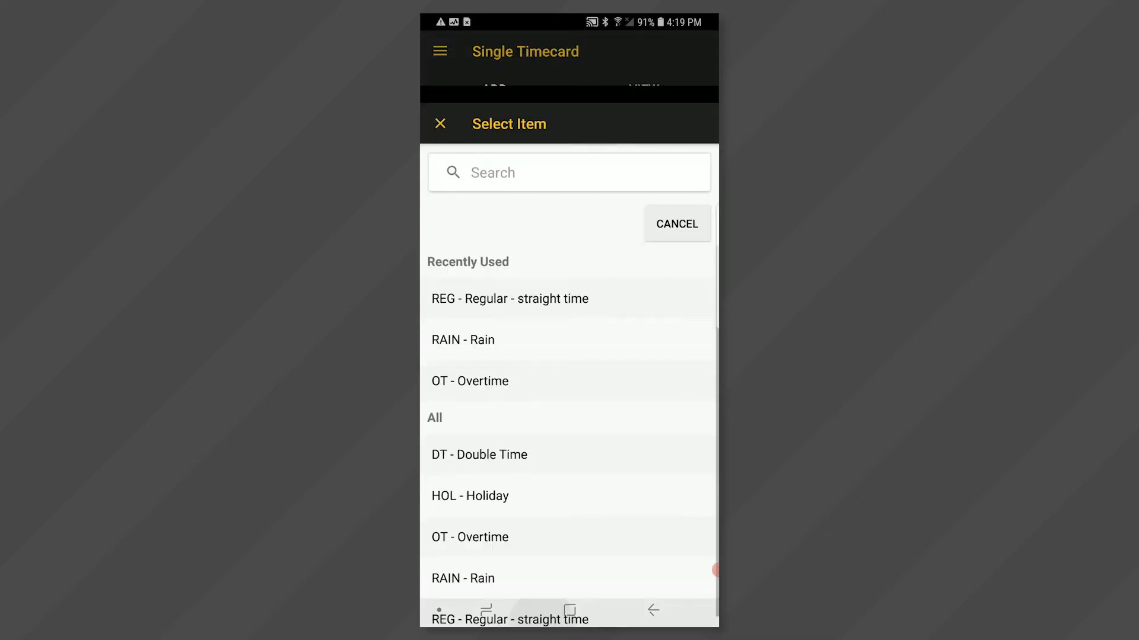
click(510, 299)
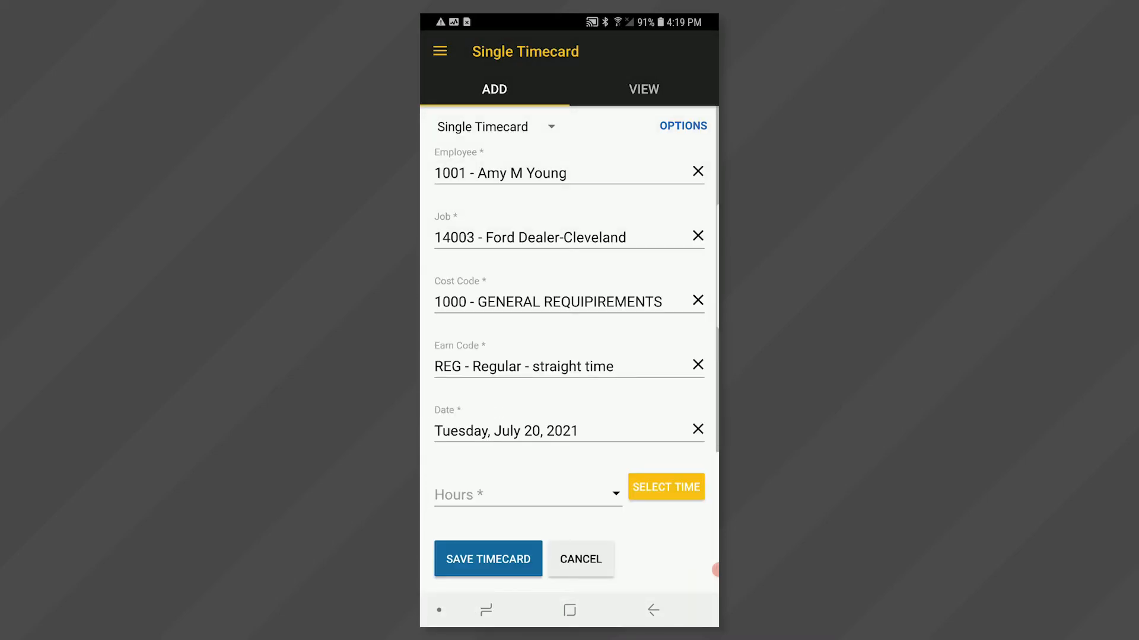
Step: Set the work date to Monday, July 19, 2021
click(506, 431)
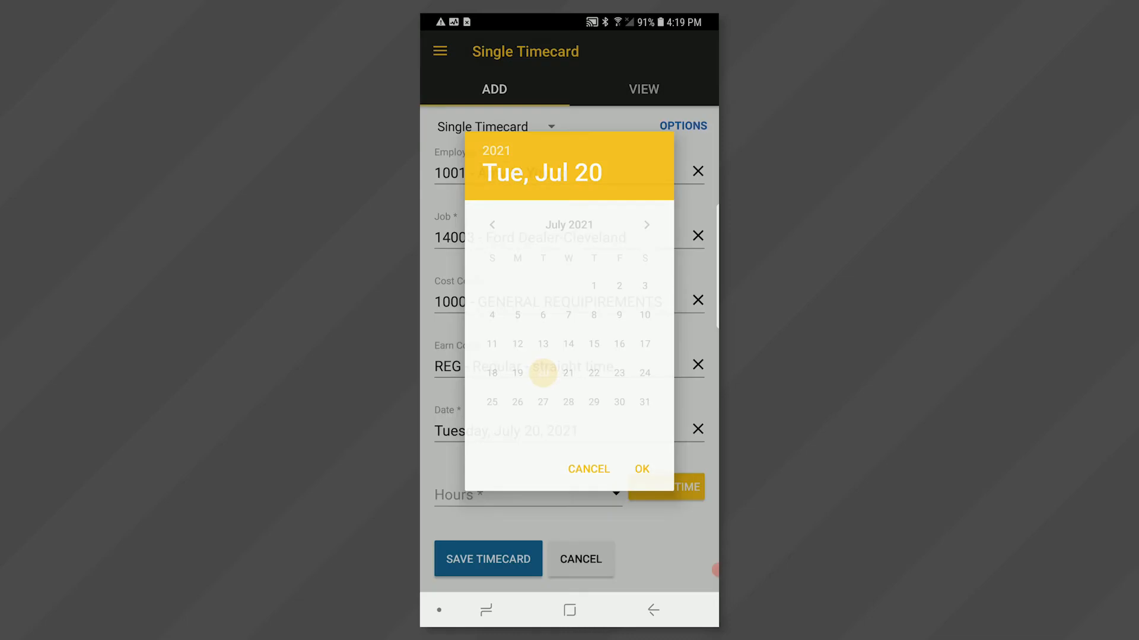
click(543, 372)
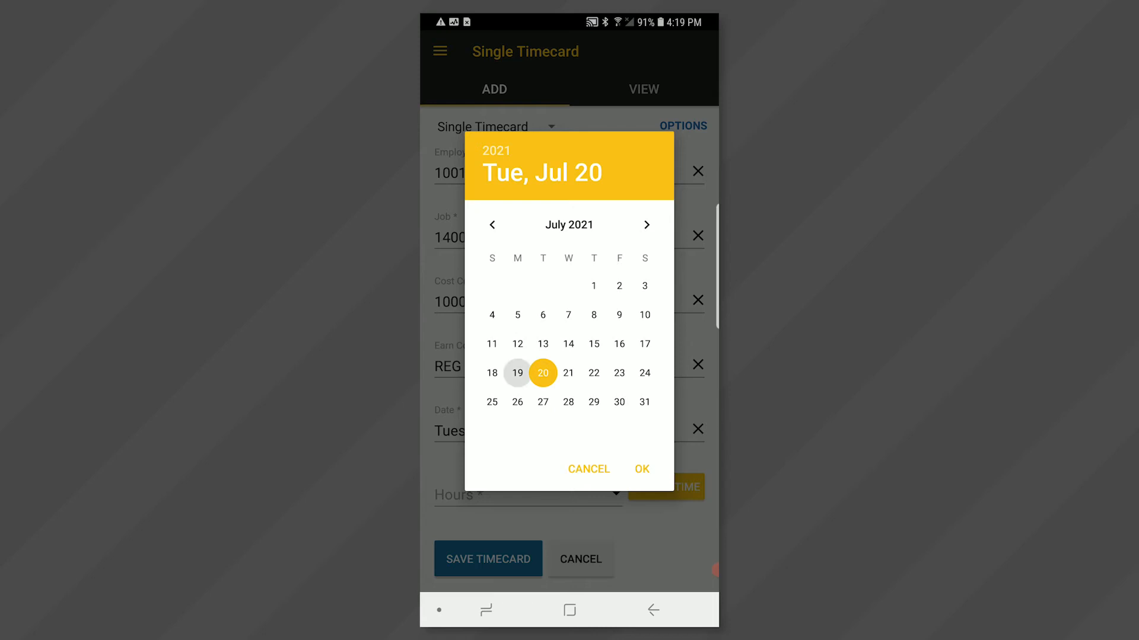
click(517, 372)
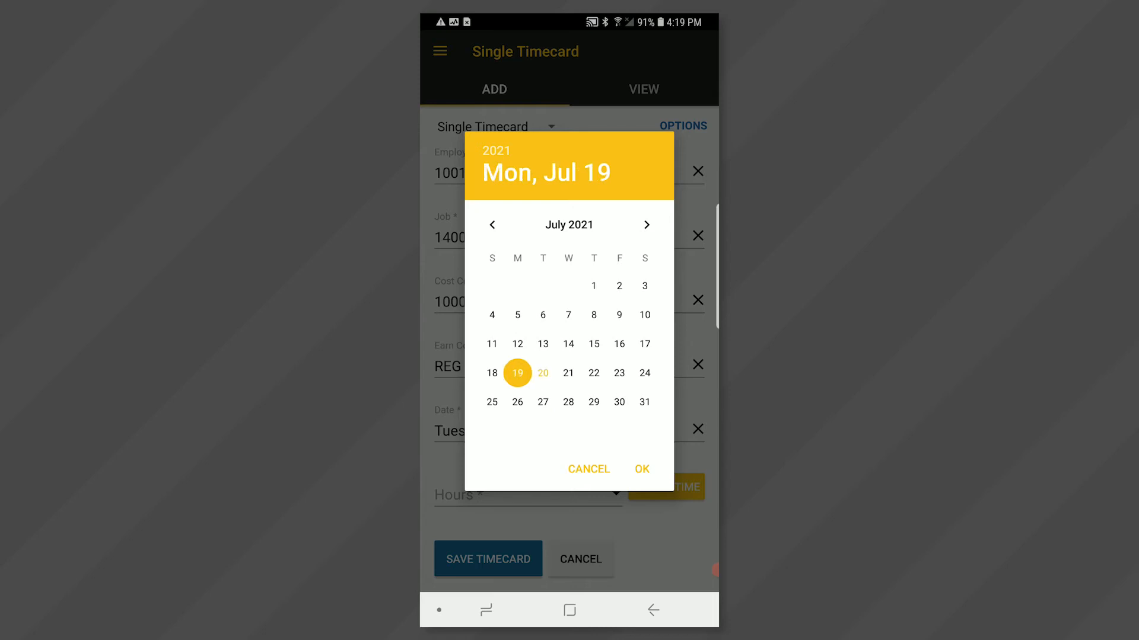
click(641, 469)
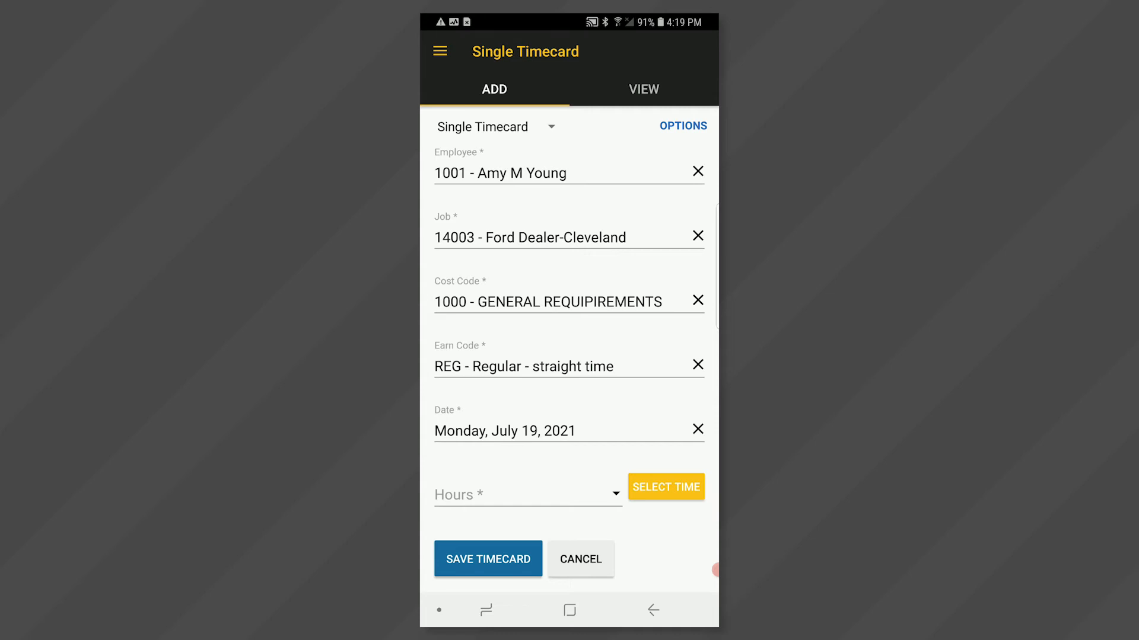
Step: Enter 8 hours, then switch to start/stop time entry mode
click(526, 496)
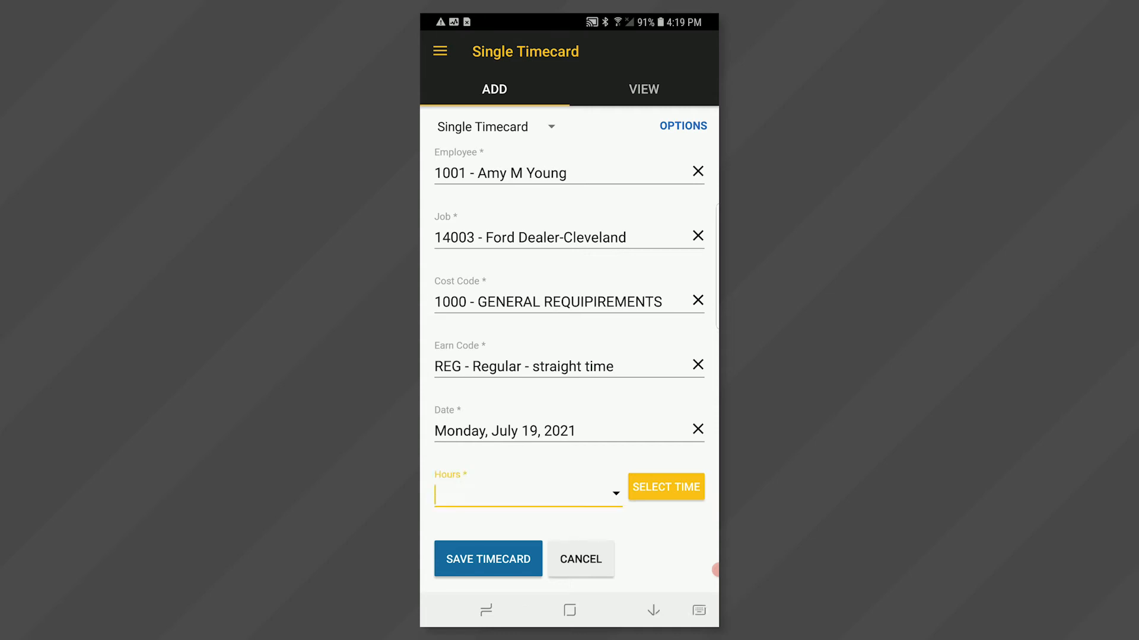
click(527, 497)
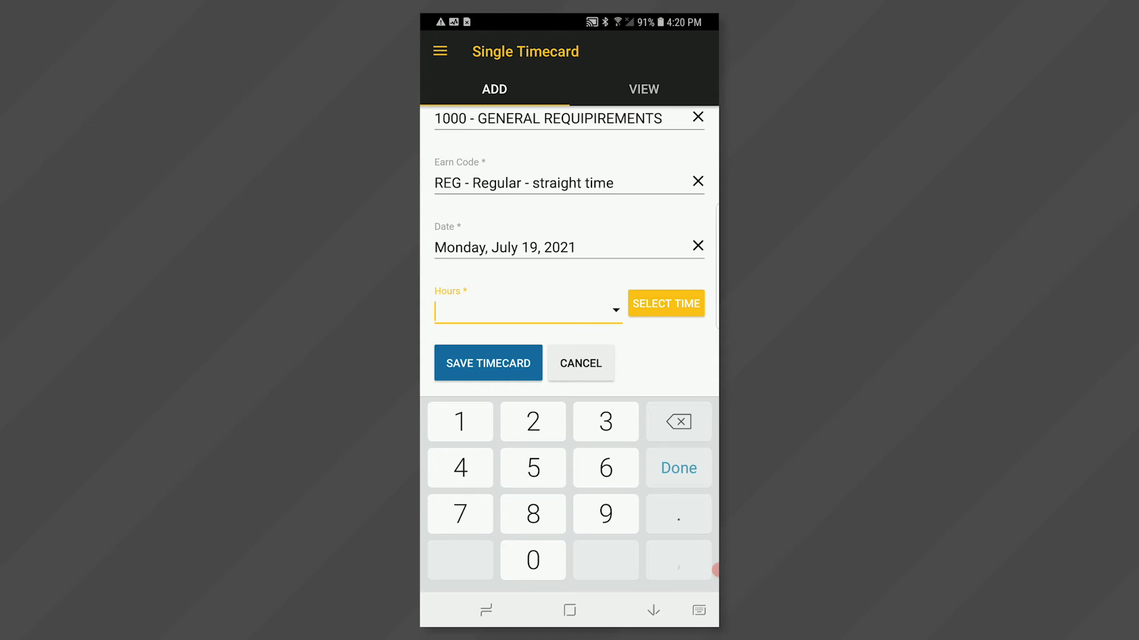
text(8)
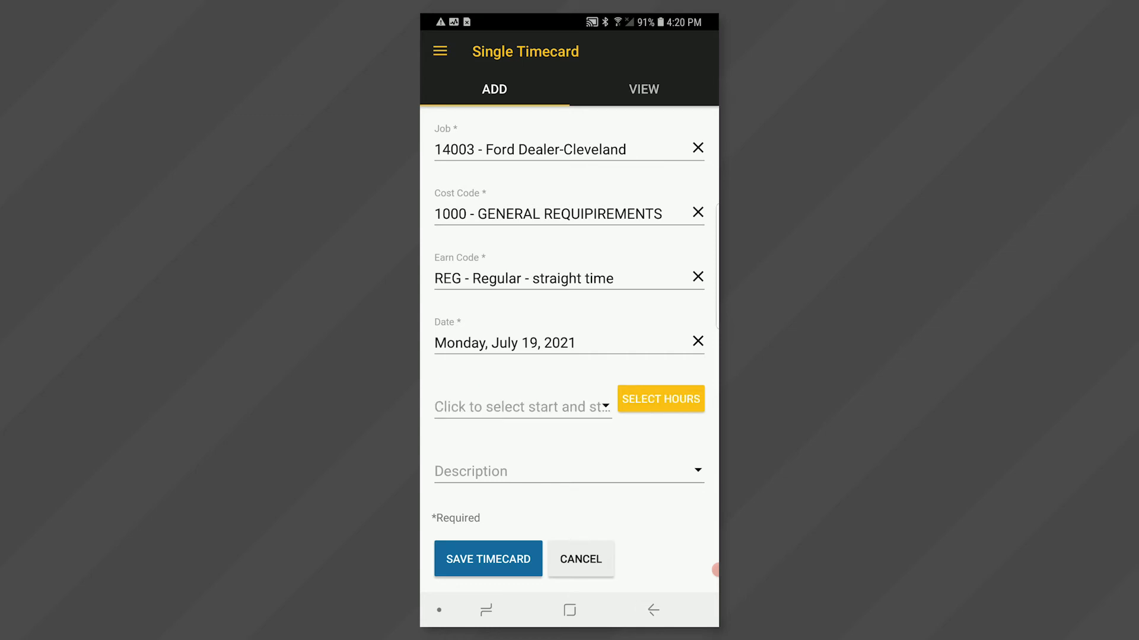
click(660, 399)
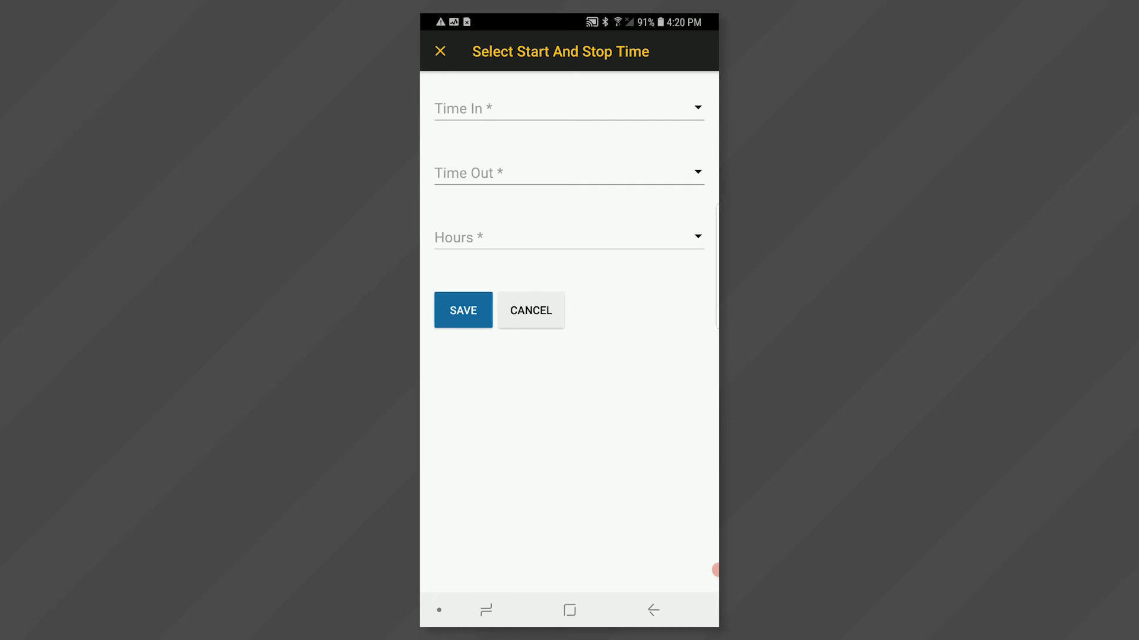
Step: Set Time In to 8:00 AM and Time Out to 4:00 PM (8.00 hrs)
click(568, 108)
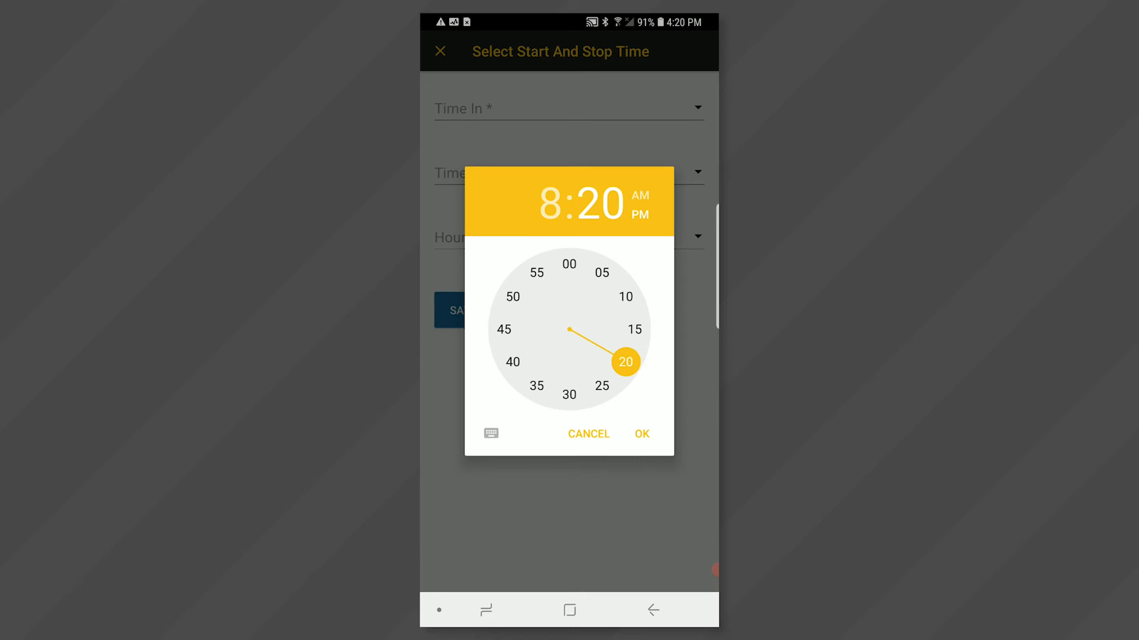
click(642, 434)
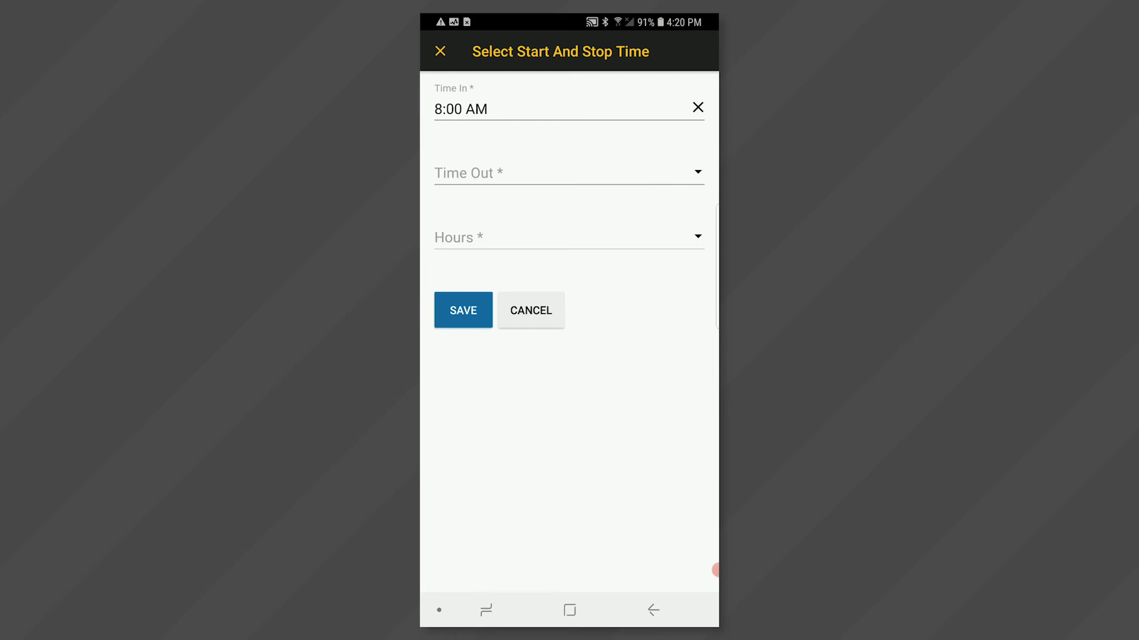
click(568, 173)
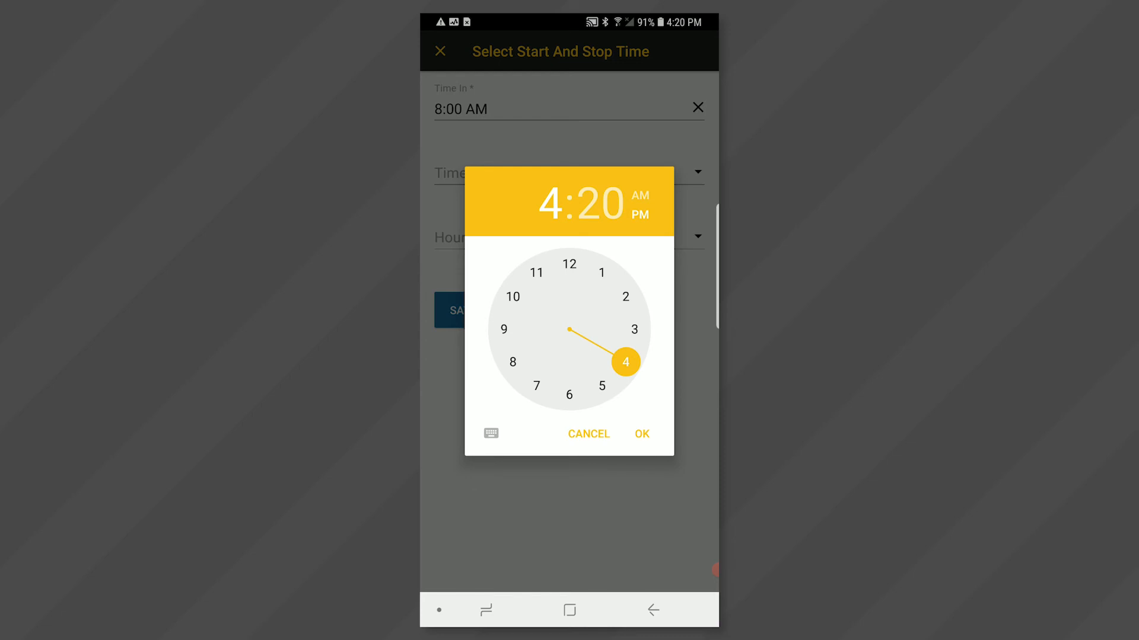
click(618, 212)
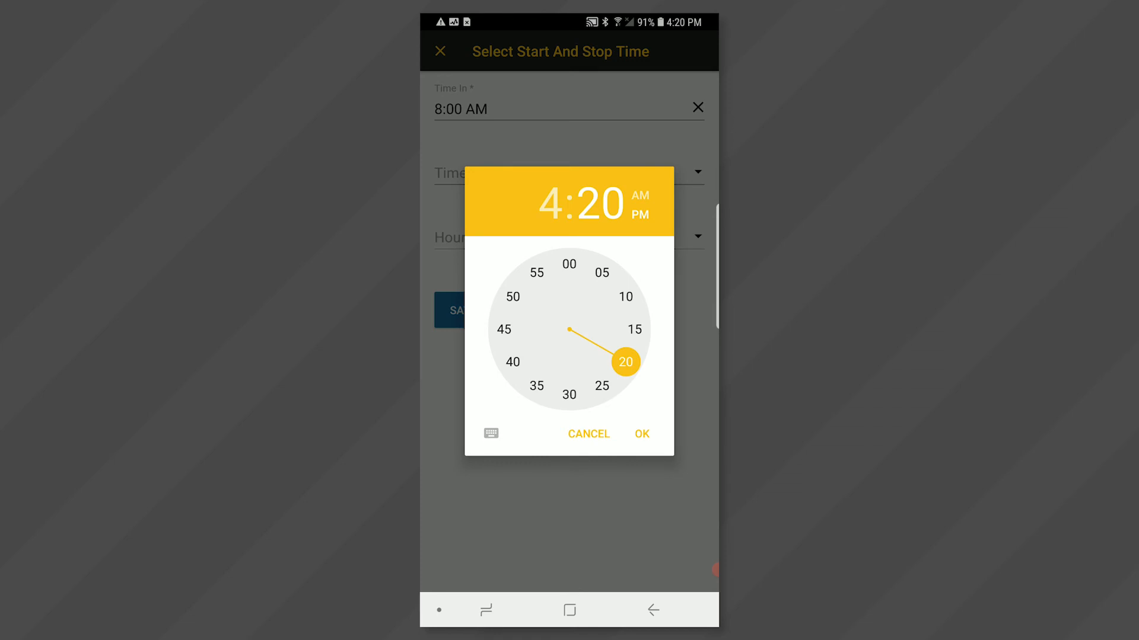
click(641, 434)
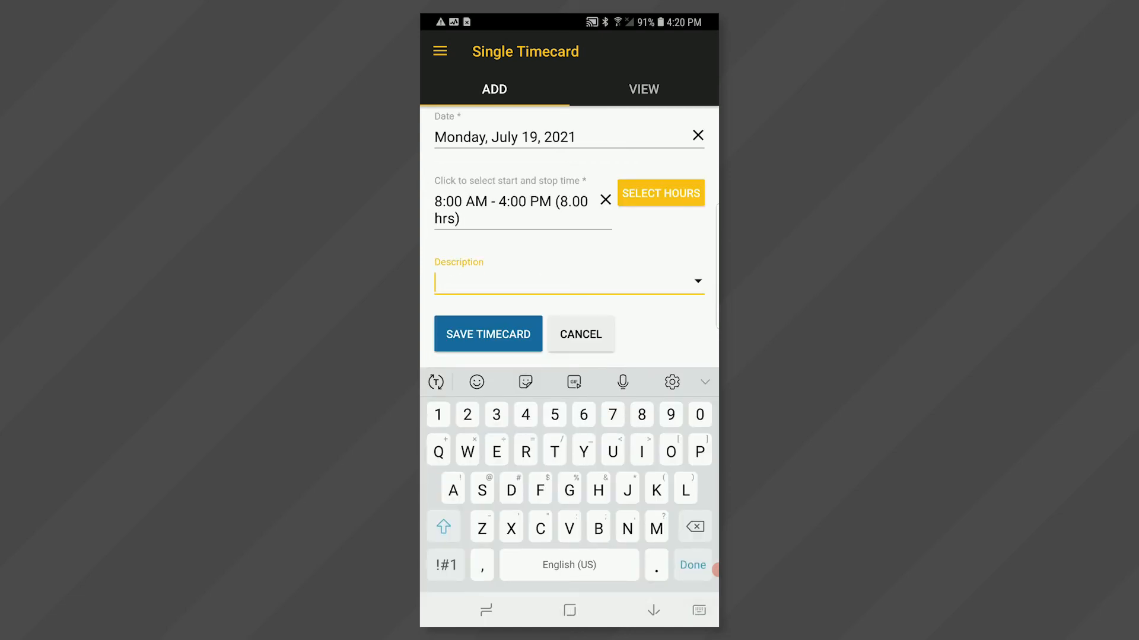
Step: Enter description 'Test' and save the timecard
text(Test)
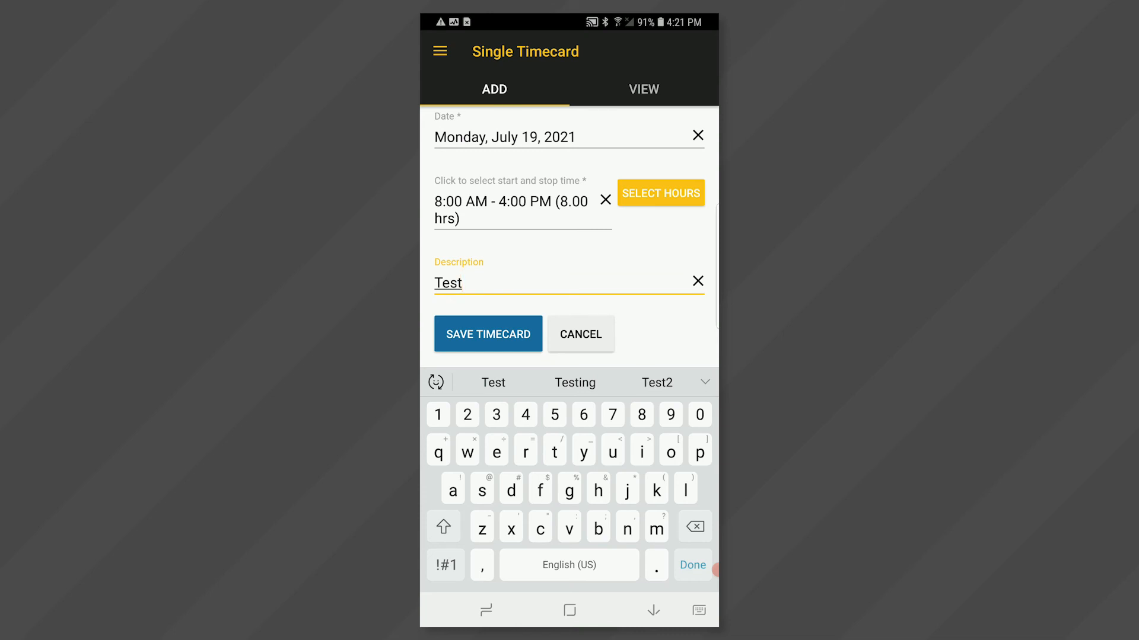
click(487, 335)
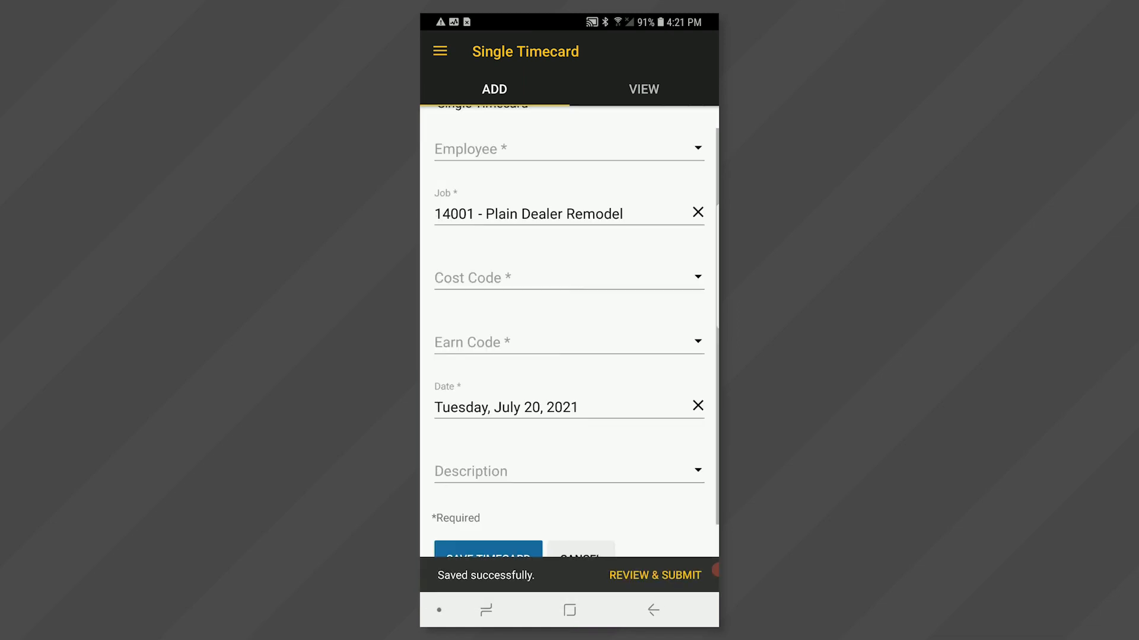